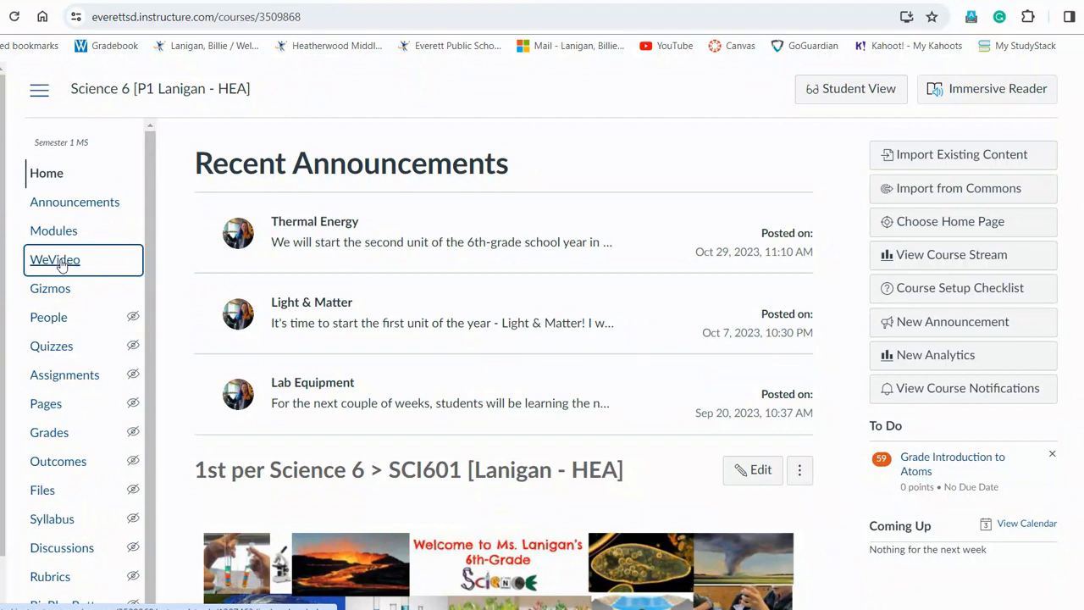
# Open WeVideo from the Canvas course navigation and switch from Classic to Next-Gen.
pyautogui.click(55, 260)
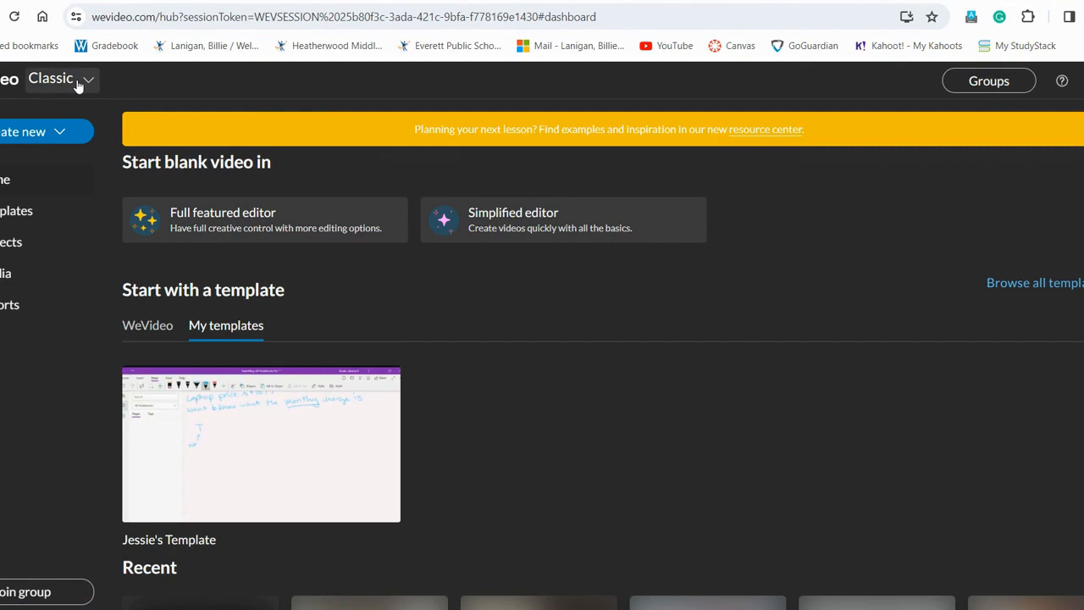
pyautogui.moveTo(83, 84)
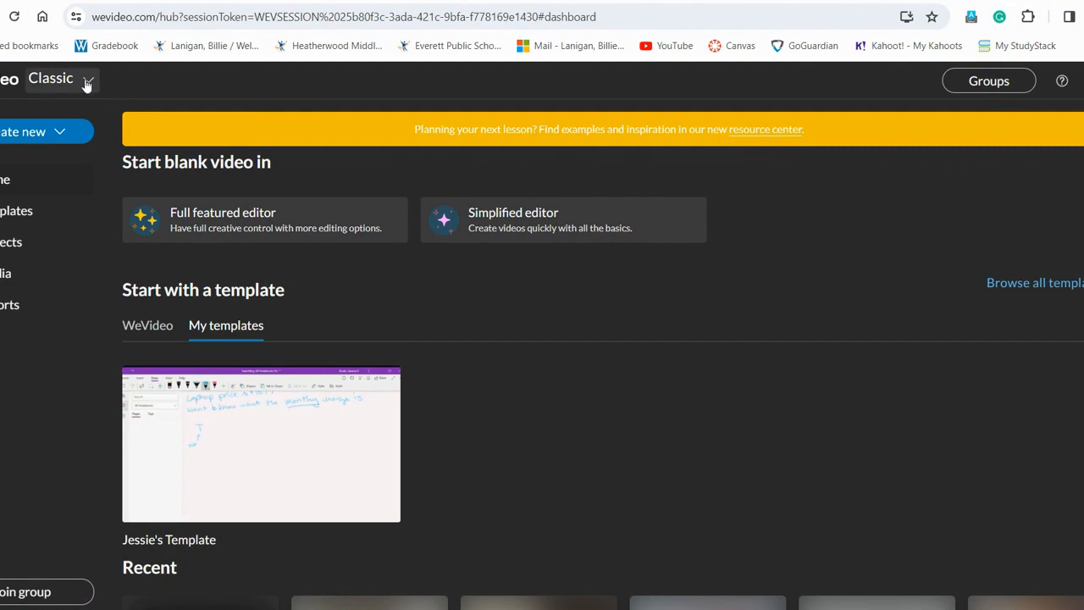
pyautogui.click(59, 78)
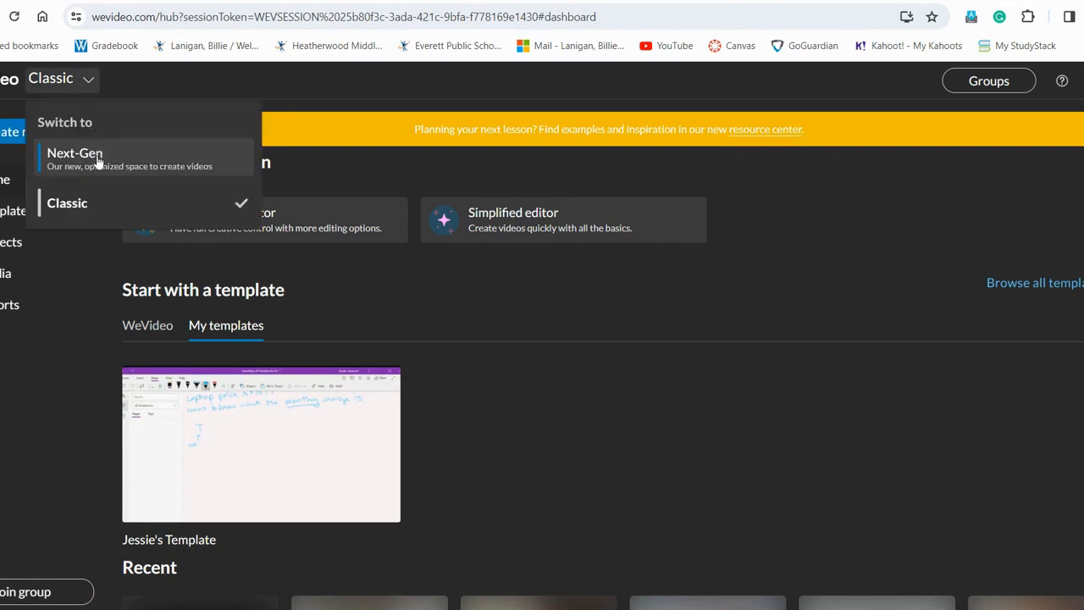
pyautogui.click(75, 152)
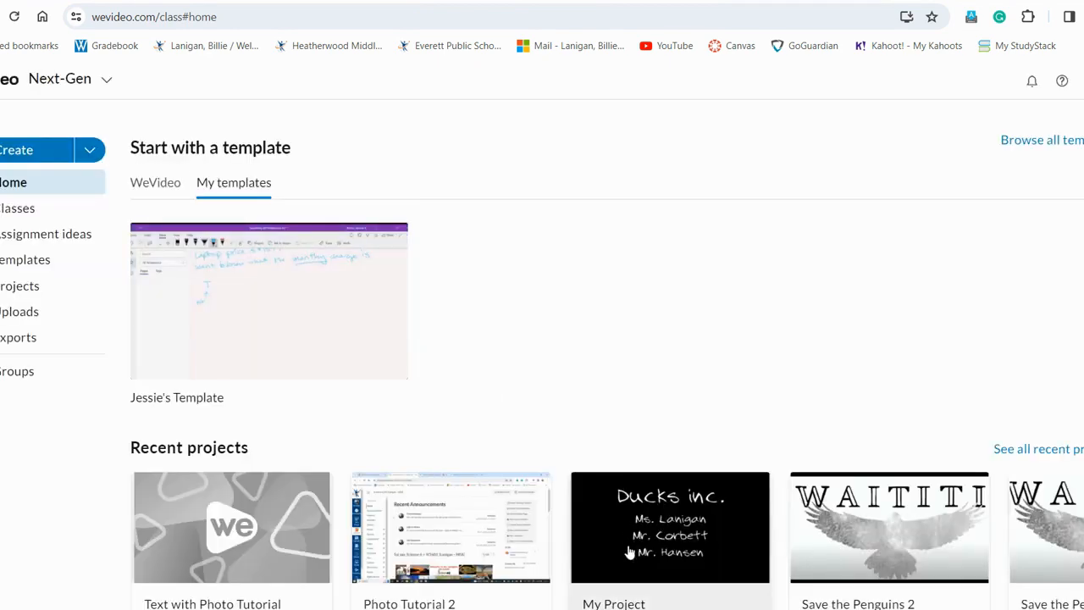
pyautogui.moveTo(838, 518)
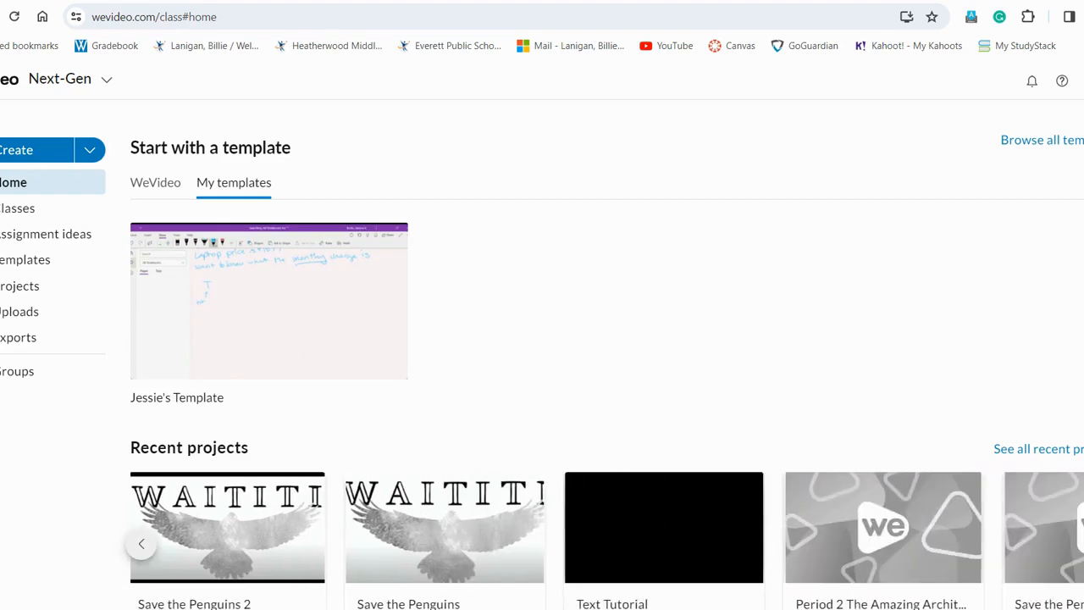
# Open the Period 2 The Amazing Architects project and import the Prototype photo from Google Drive.
pyautogui.click(882, 526)
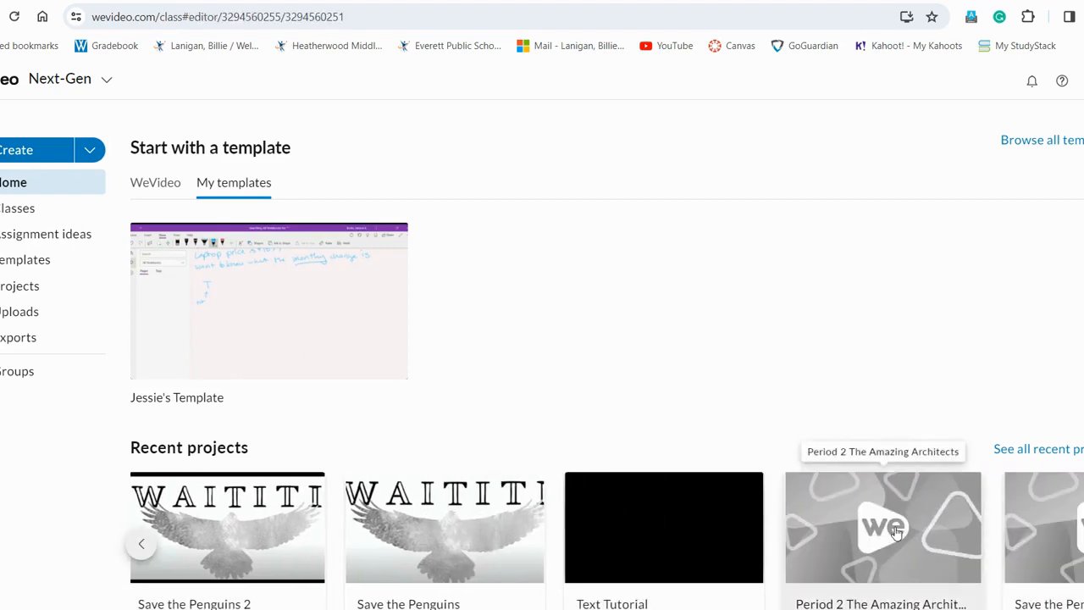
pyautogui.click(881, 526)
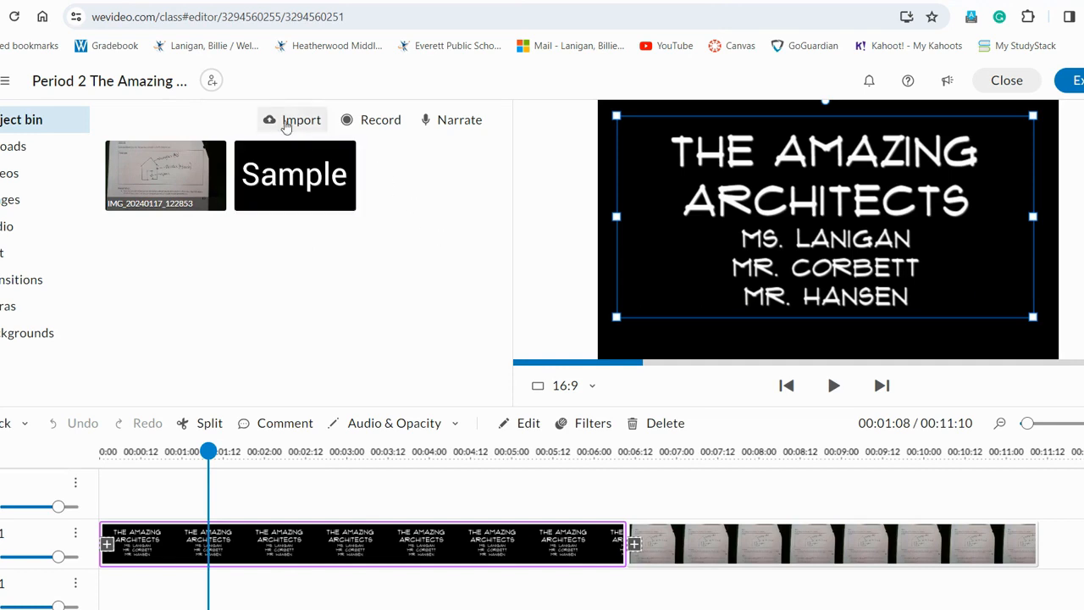
pyautogui.click(301, 120)
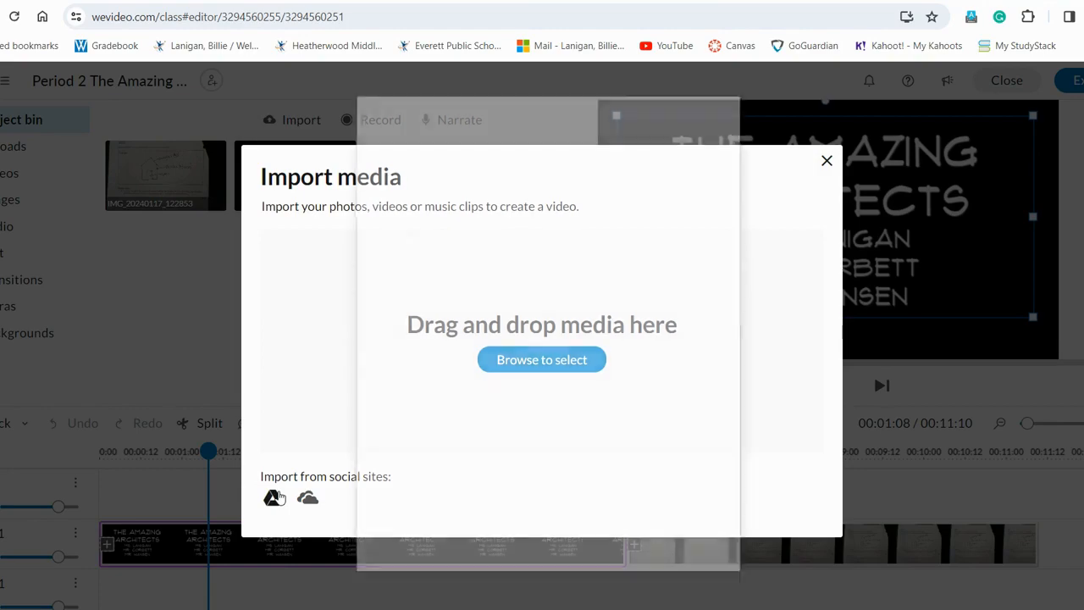
pyautogui.click(827, 160)
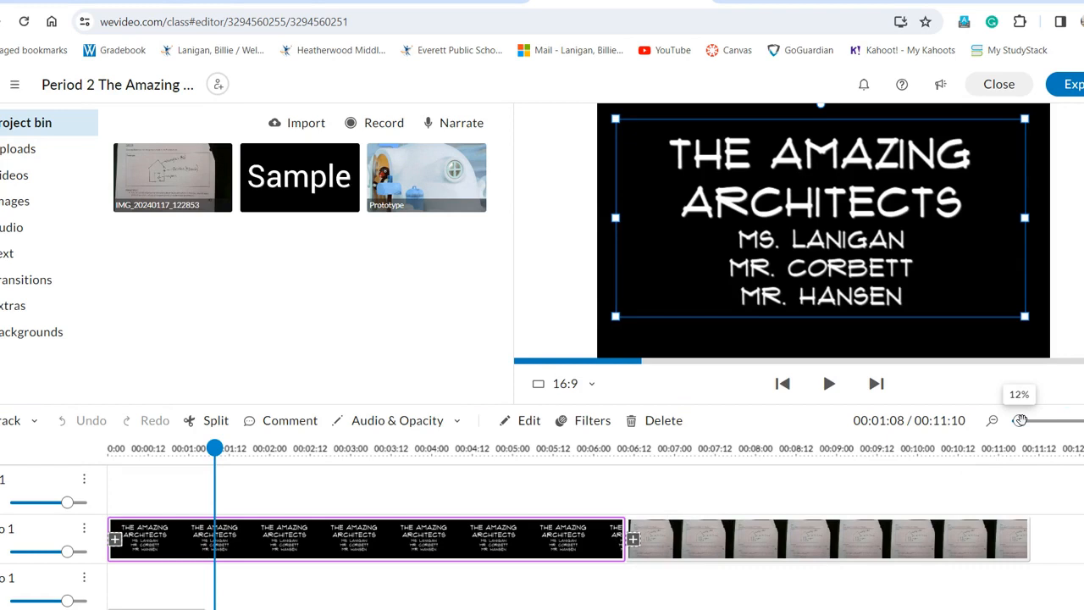
# Adjust the timeline zoom and place Prototype on Video 1 after the title and sketch clips.
pyautogui.moveTo(1025, 420); pyautogui.dragTo(1043, 420)
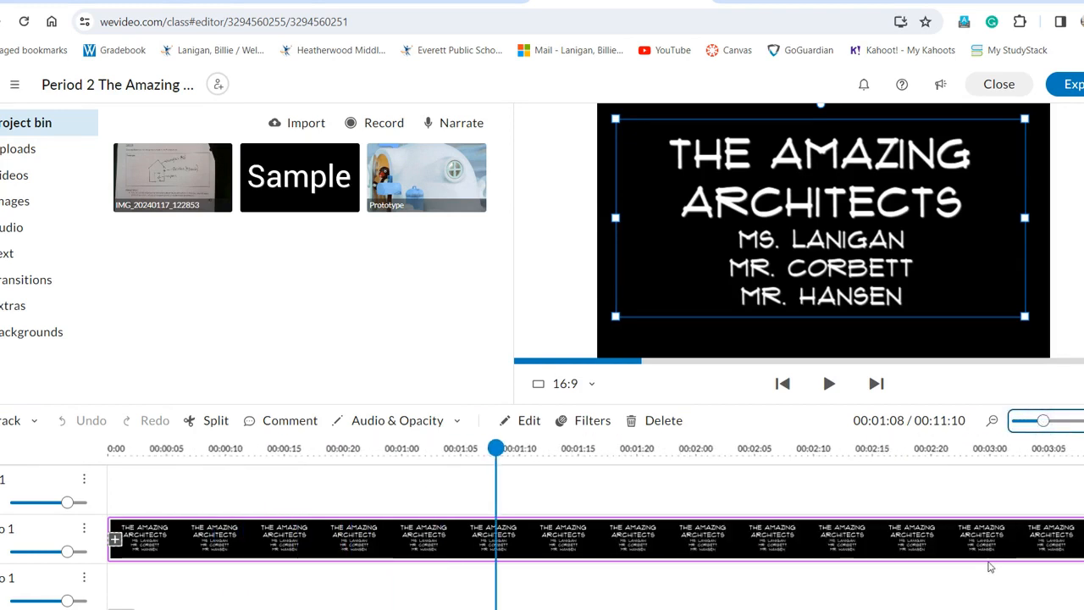
pyautogui.hscroll(3)
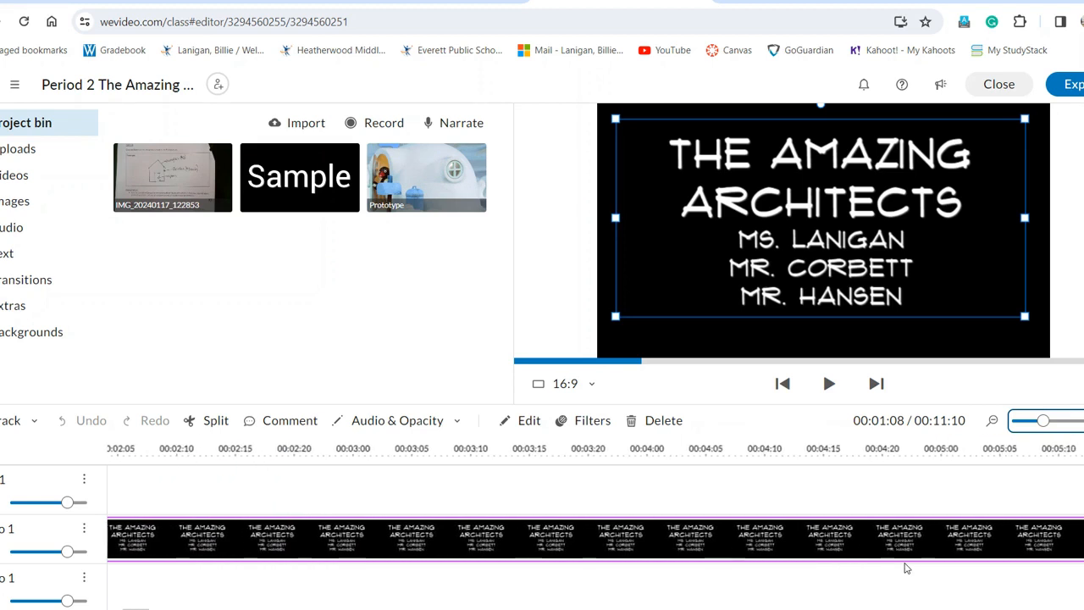
pyautogui.hscroll(-3)
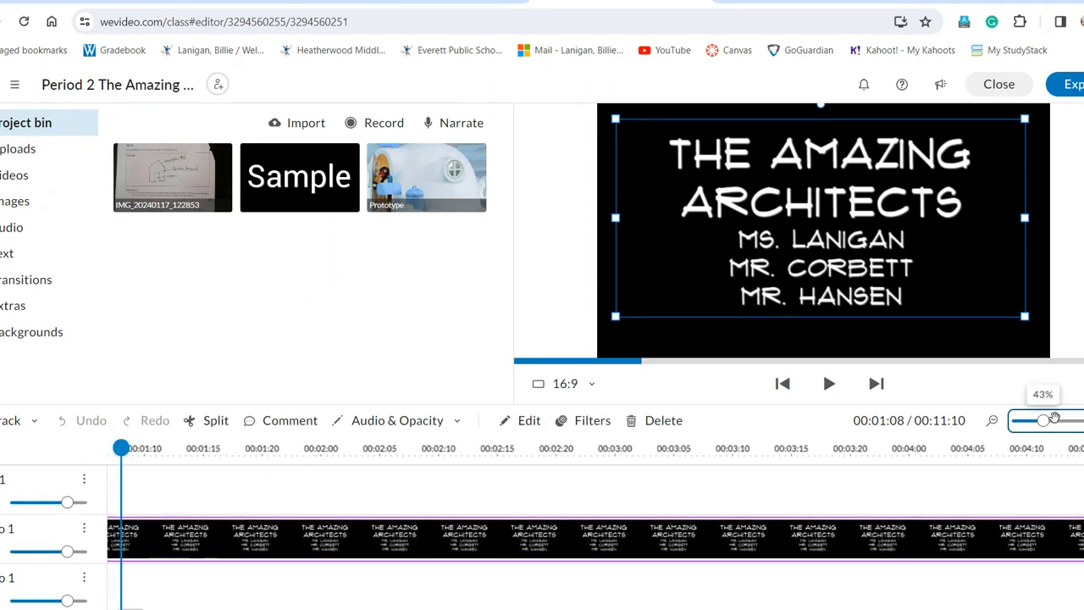
pyautogui.moveTo(1054, 421); pyautogui.dragTo(1025, 421)
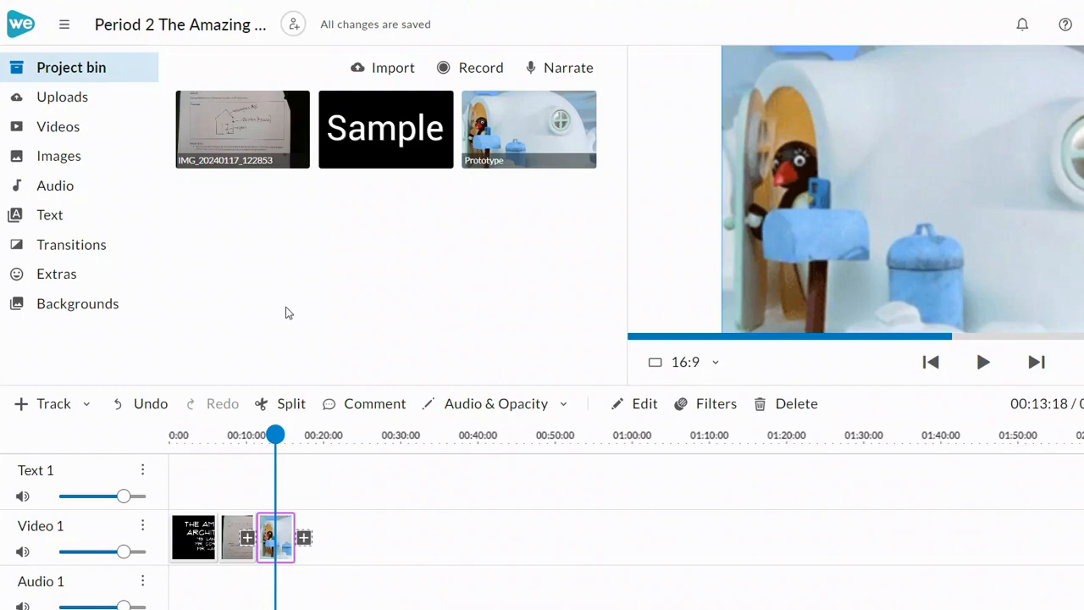
pyautogui.moveTo(288, 310)
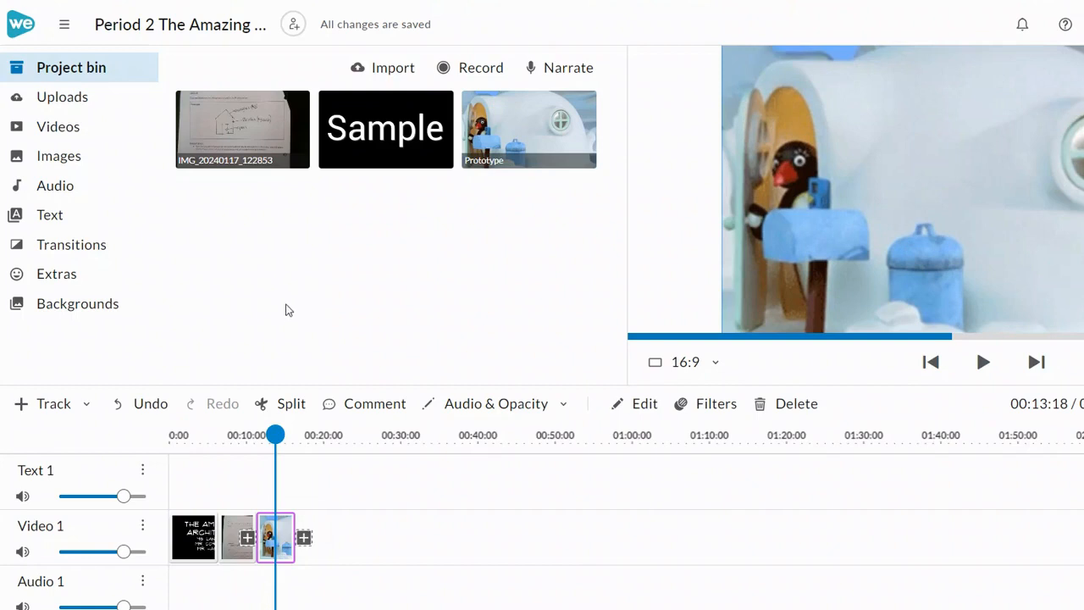
# Show the Text panel's title and caption templates.
pyautogui.click(50, 214)
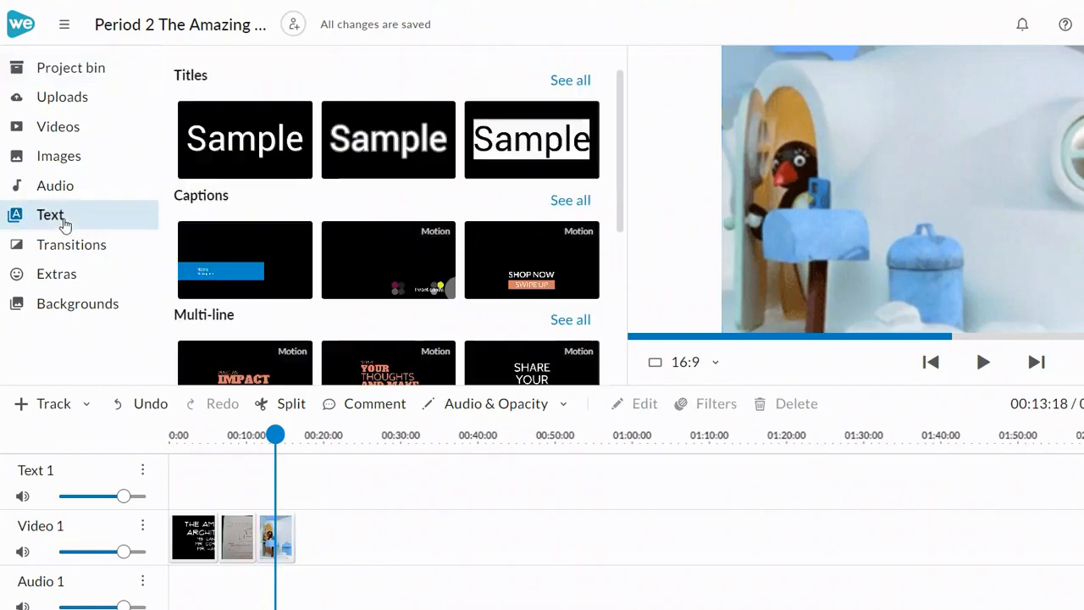
pyautogui.moveTo(245, 139)
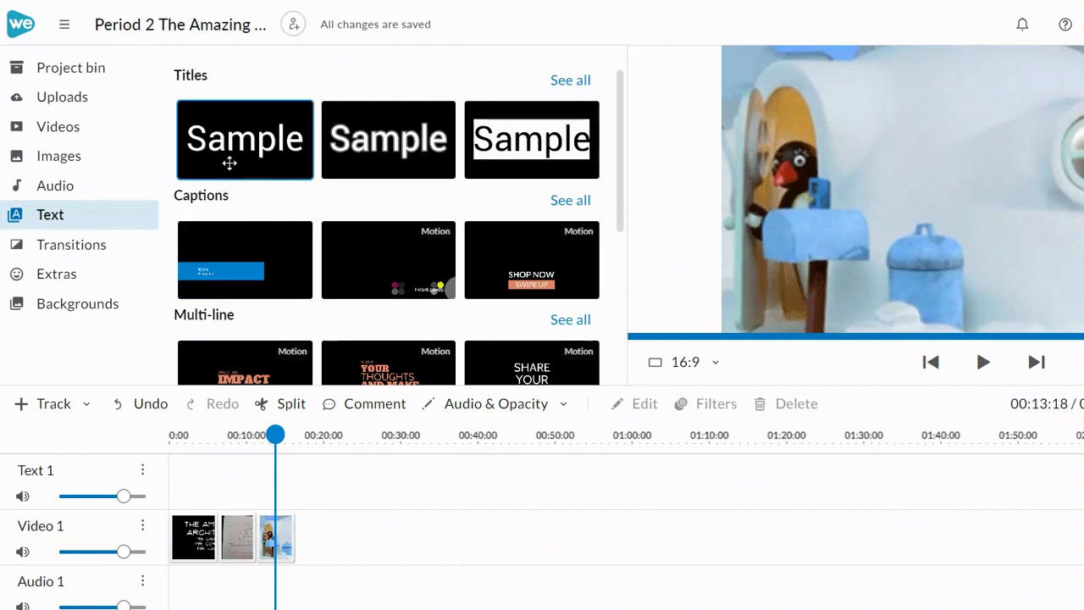
pyautogui.moveTo(233, 259)
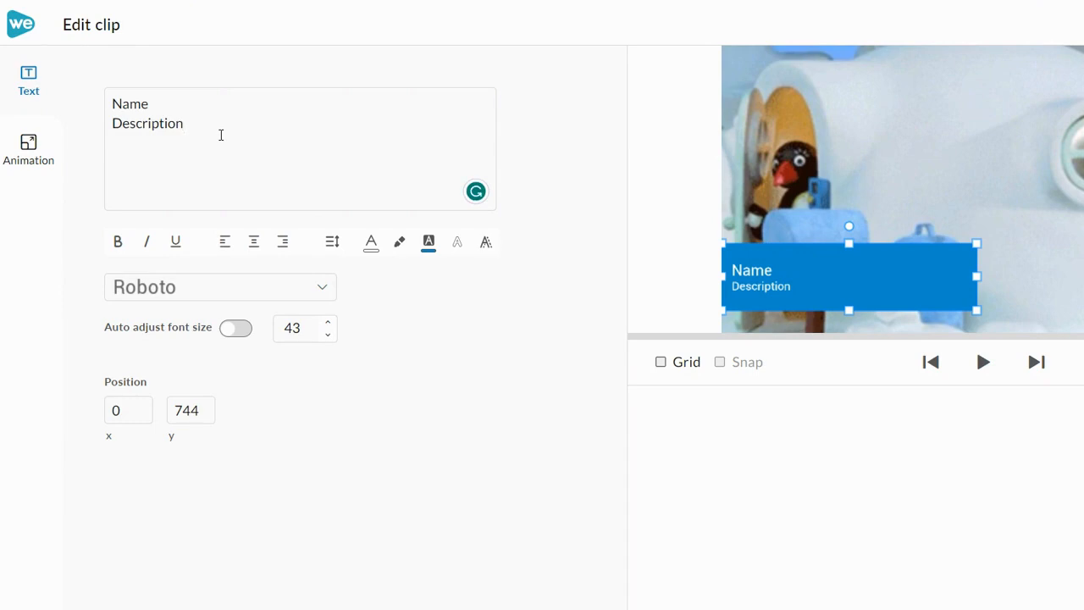
# Replace Name/Description with "*add a layer" and "*add reflective material".
pyautogui.click(184, 122)
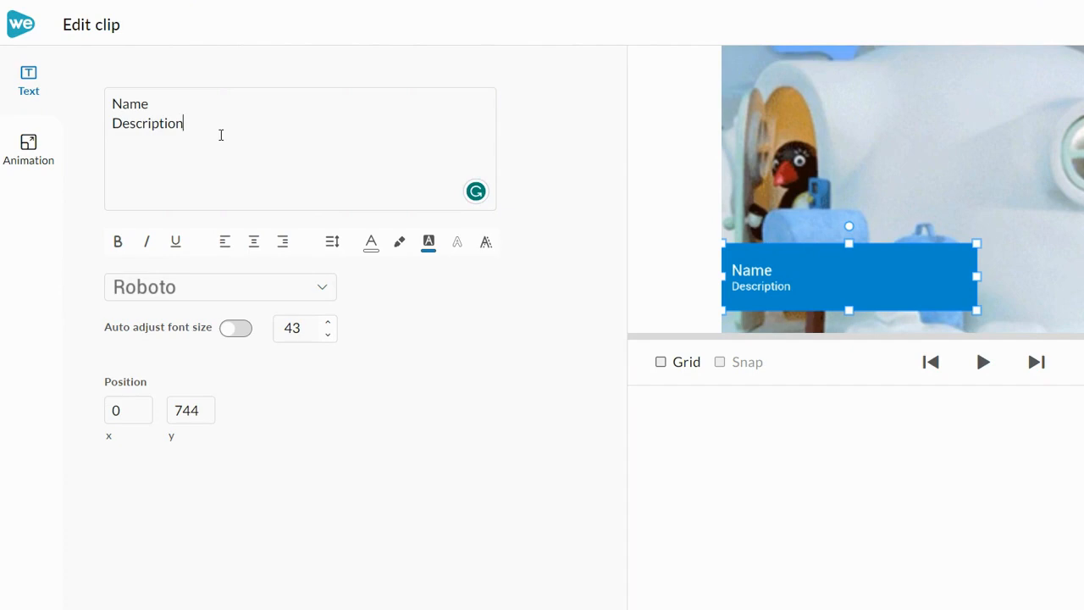
pyautogui.press('Backspace')
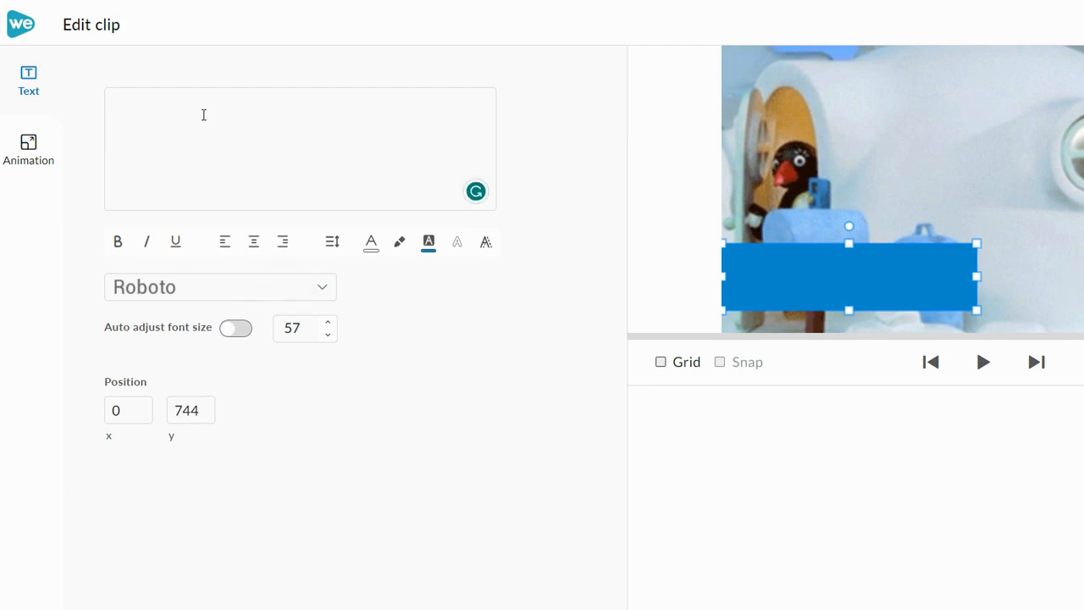
pyautogui.write('*')
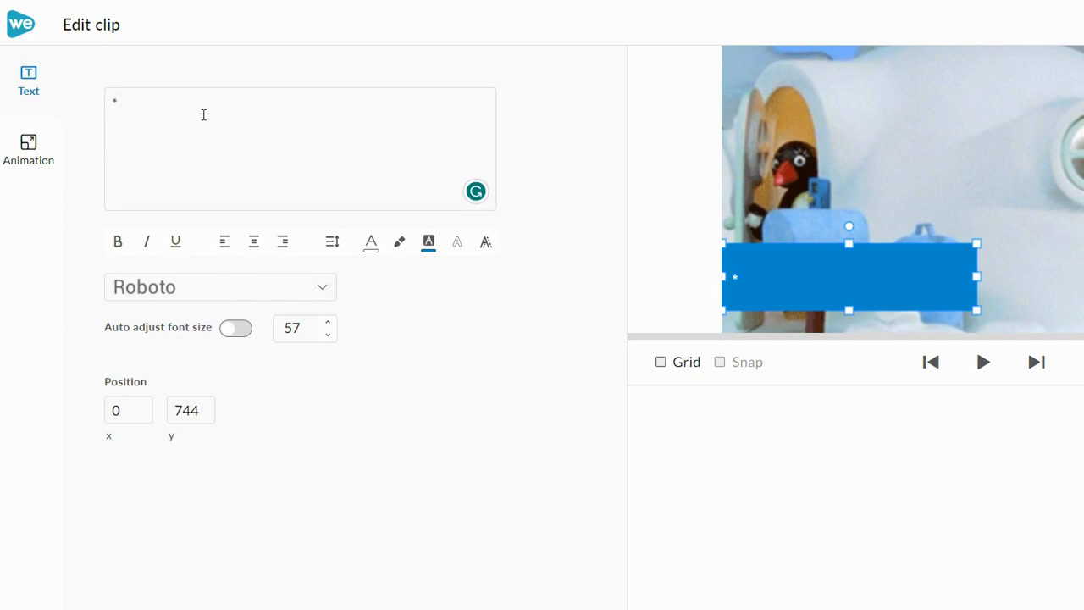
pyautogui.write('add a')
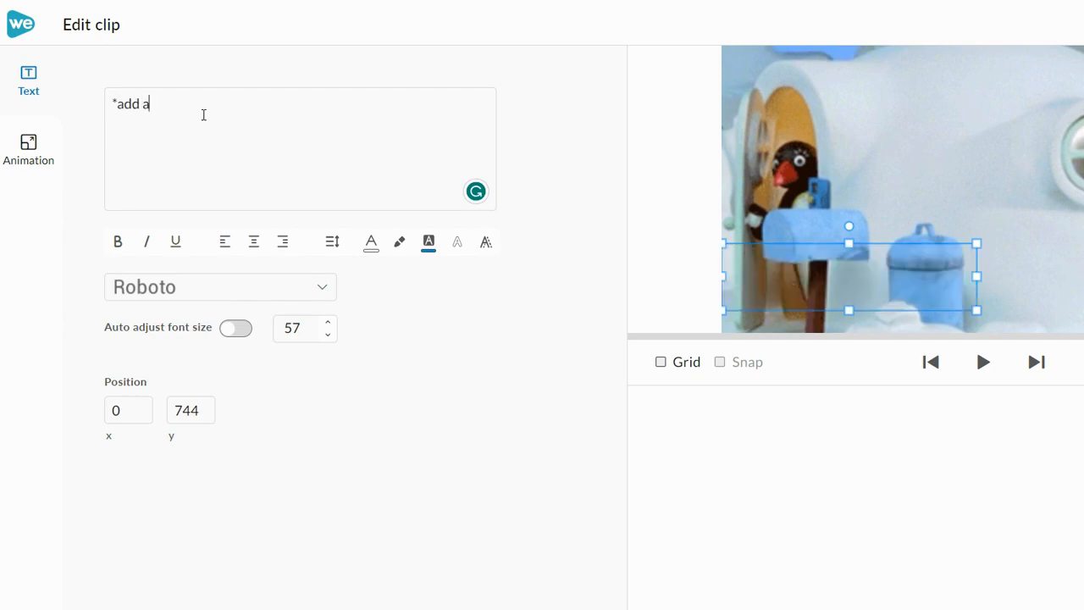
pyautogui.write('layer')
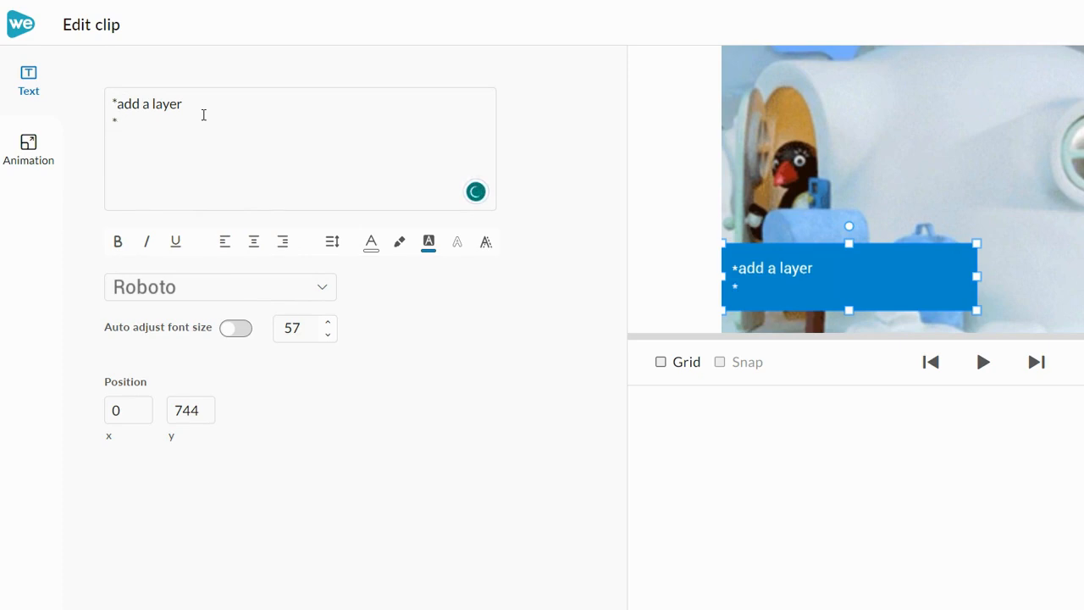
pyautogui.write('add reflective material')
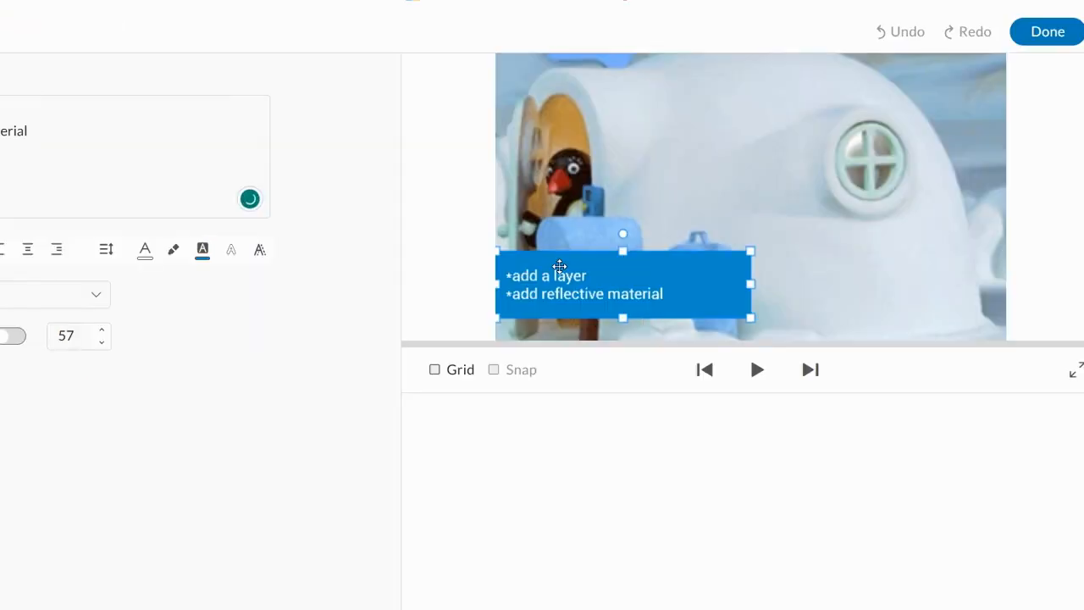
# Move the caption higher, set its font size to 100, and widen the text box.
pyautogui.moveTo(559, 284); pyautogui.dragTo(711, 157)
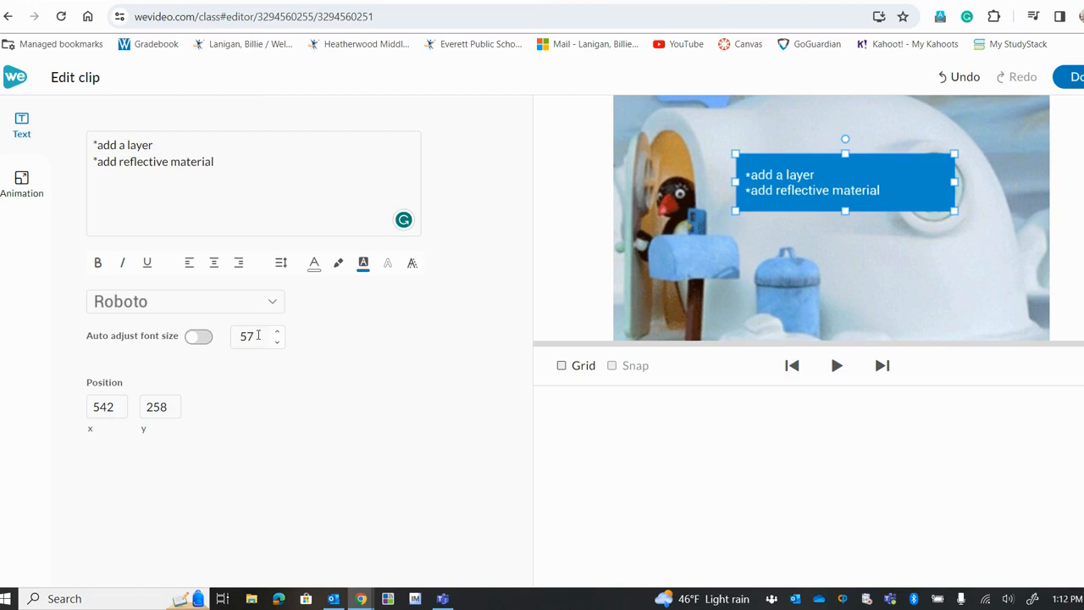
pyautogui.write('100')
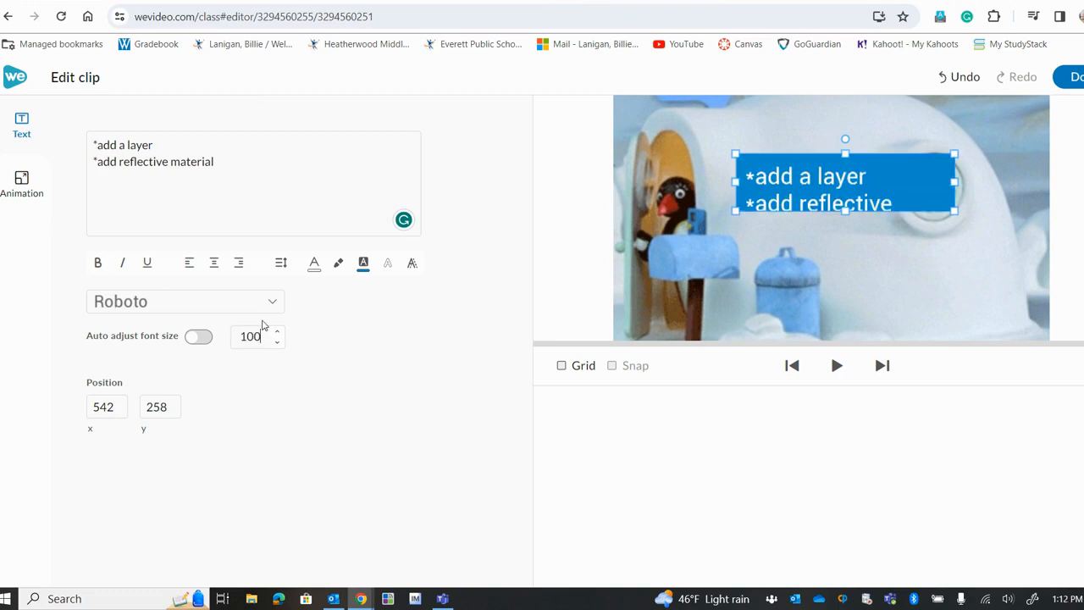
pyautogui.moveTo(846, 212)
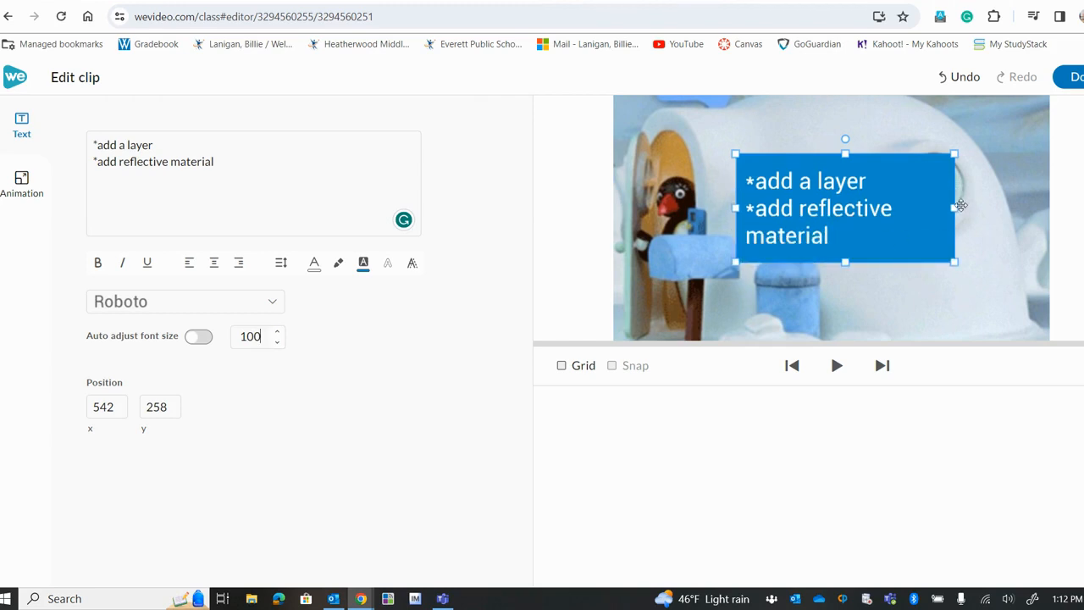
pyautogui.moveTo(953, 208); pyautogui.dragTo(1023, 207)
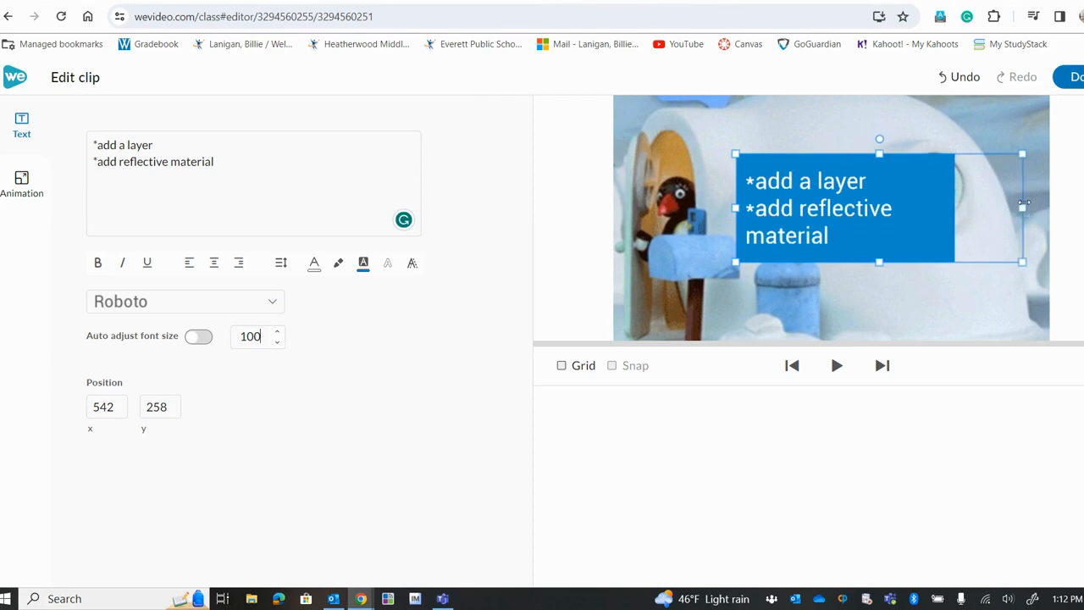
pyautogui.moveTo(1022, 208); pyautogui.dragTo(1036, 207)
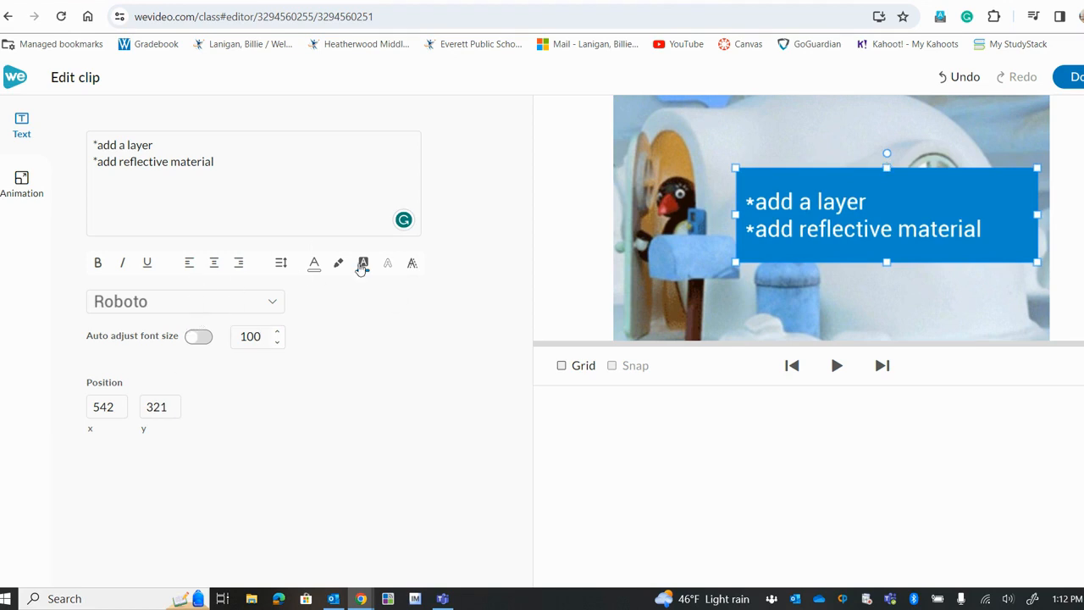
pyautogui.click(363, 263)
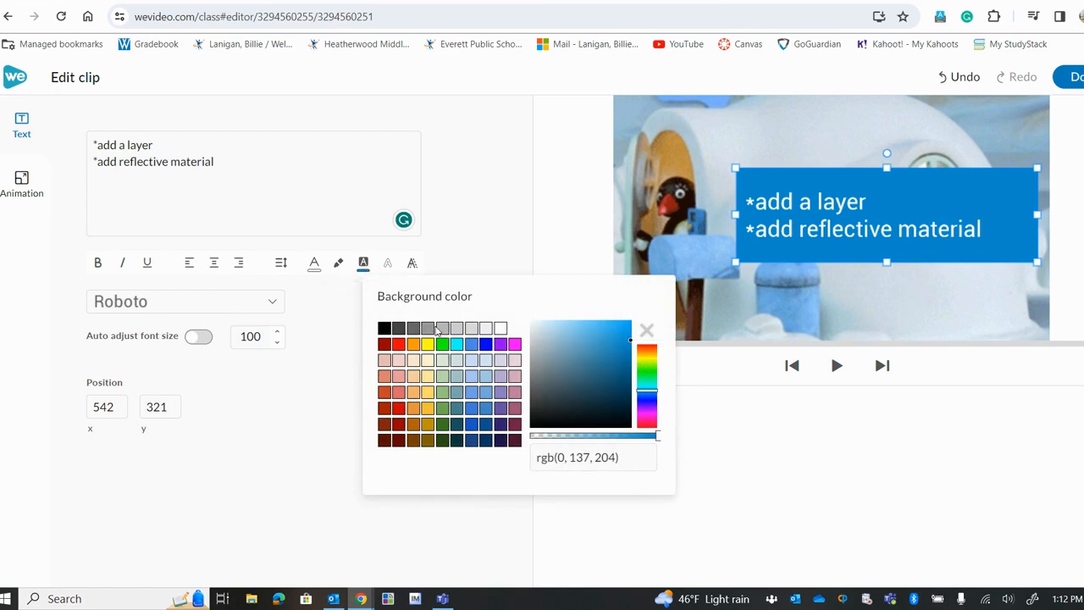
# Give the caption a light-blue background, black text, and the Flux Architect font.
pyautogui.click(471, 376)
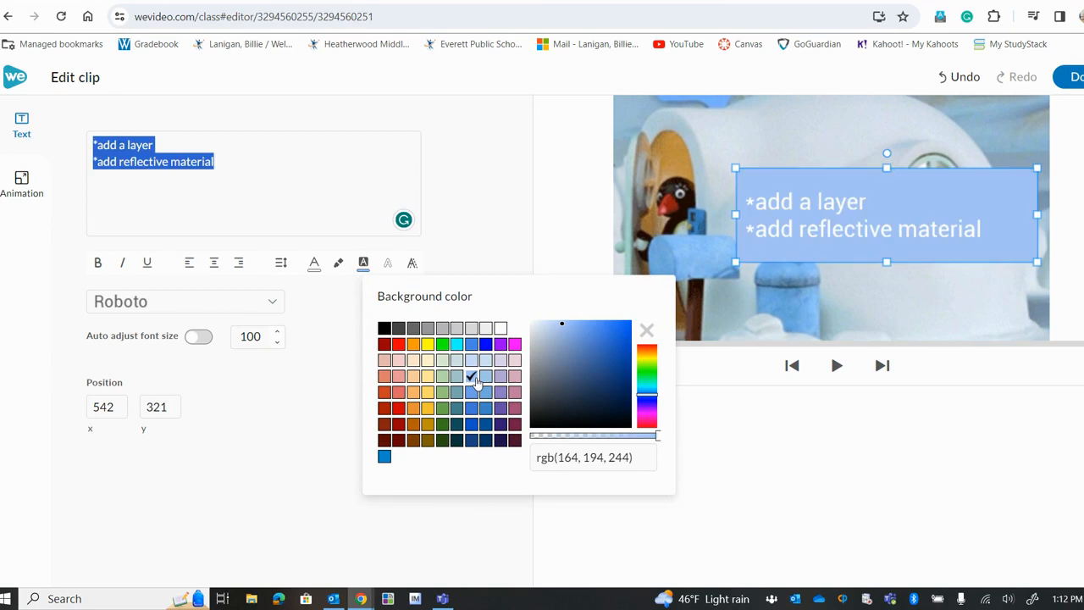
pyautogui.moveTo(314, 262)
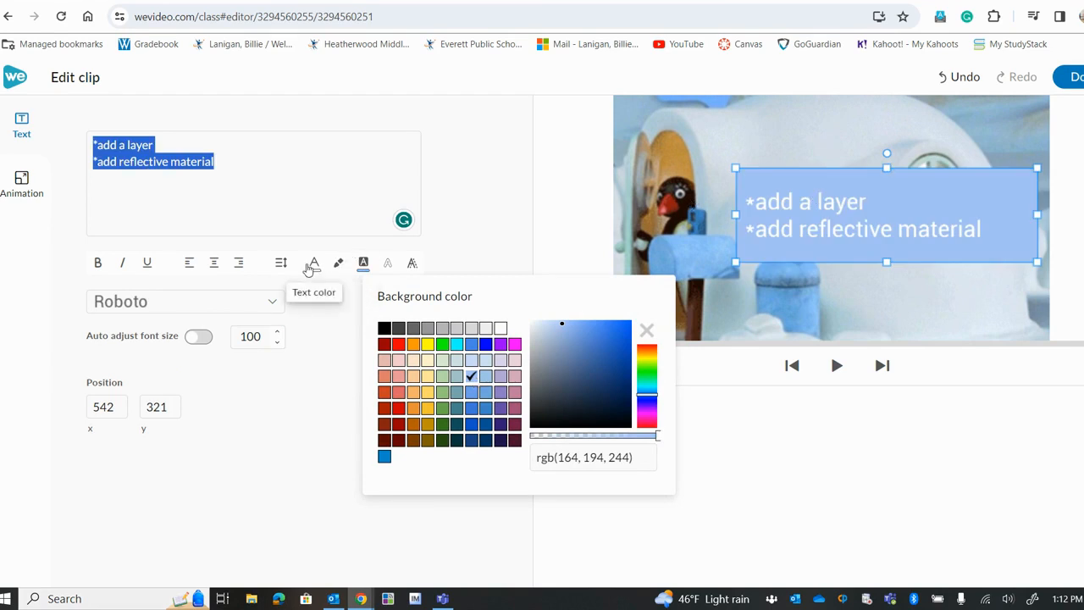
pyautogui.click(313, 263)
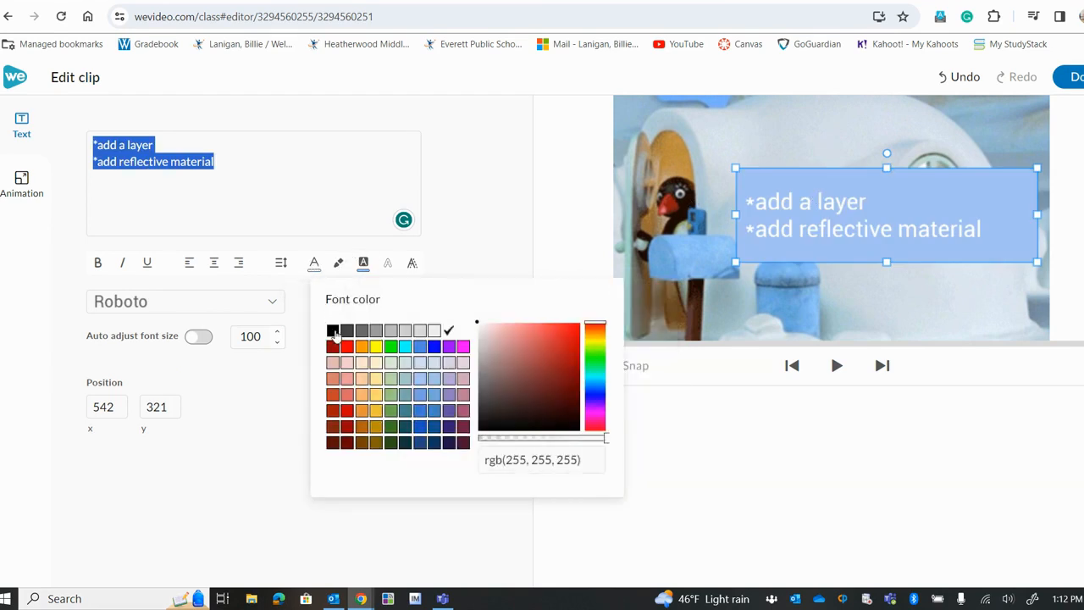
pyautogui.click(333, 330)
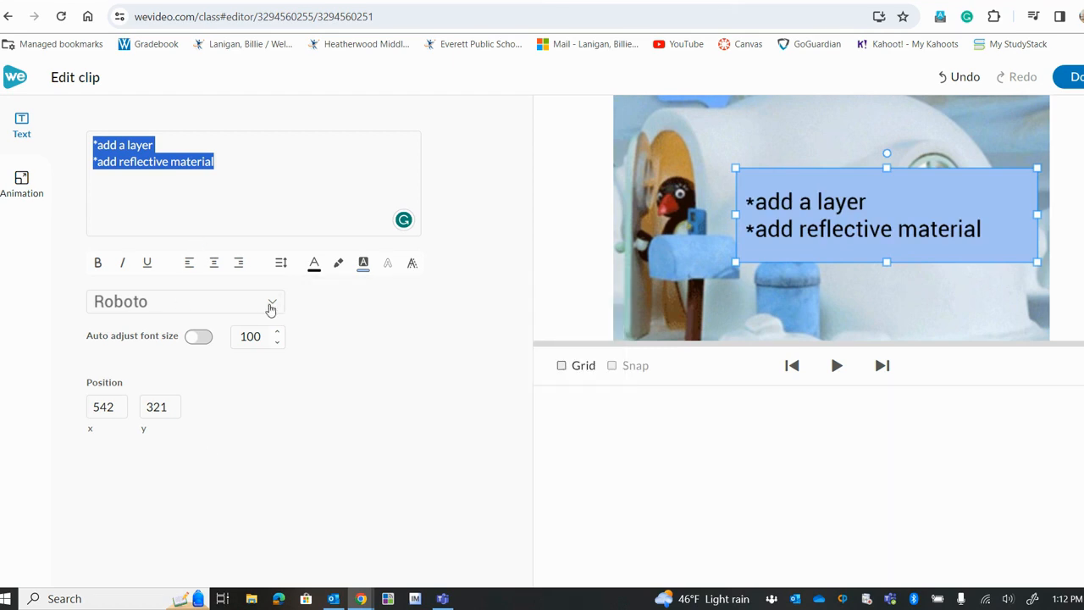
pyautogui.click(185, 301)
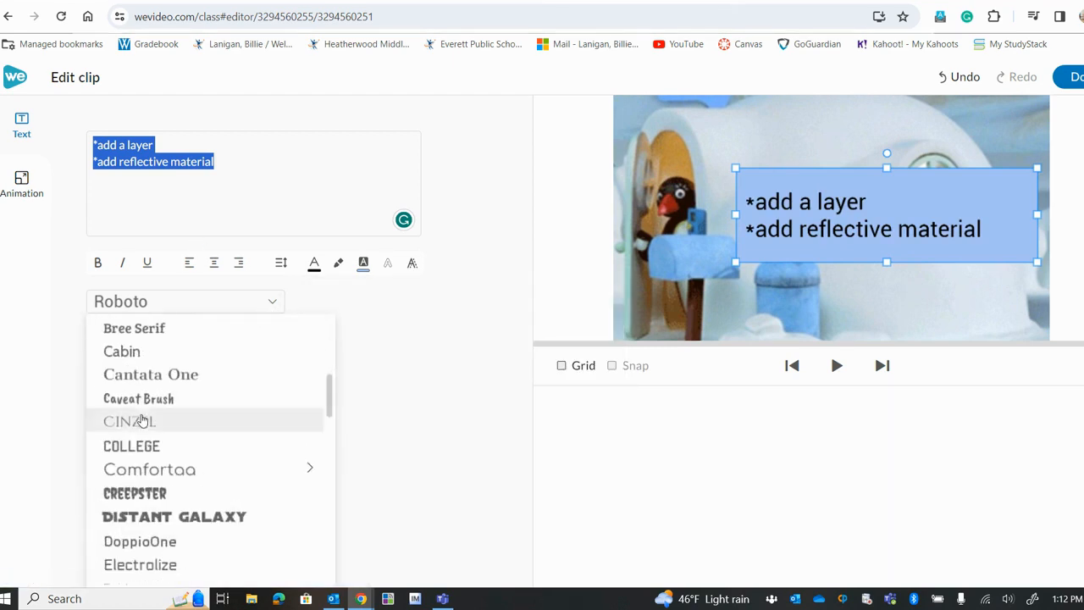
pyautogui.scroll(-3)
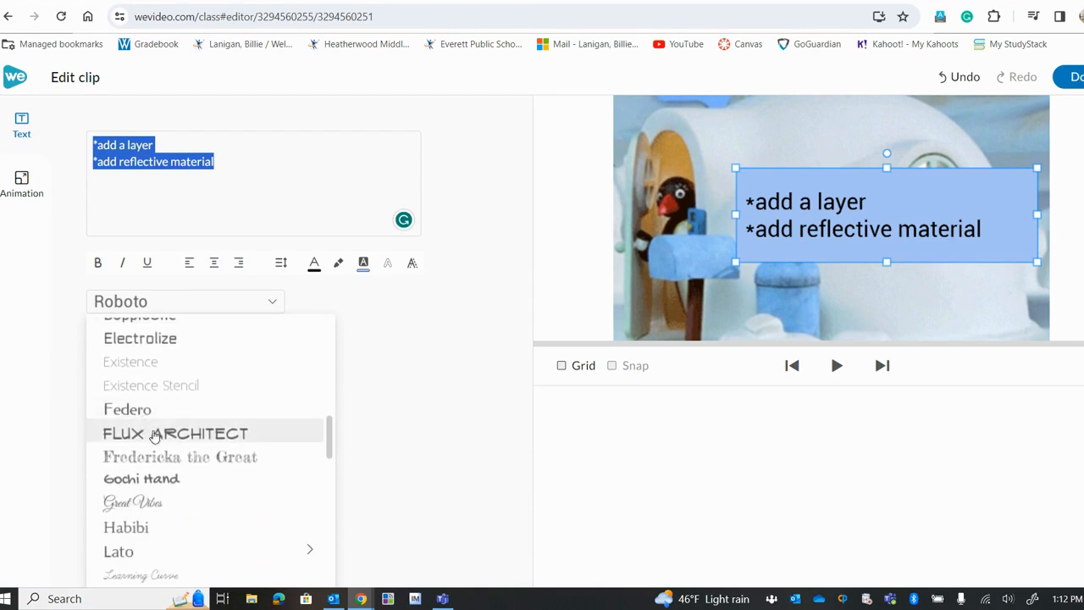
pyautogui.click(175, 433)
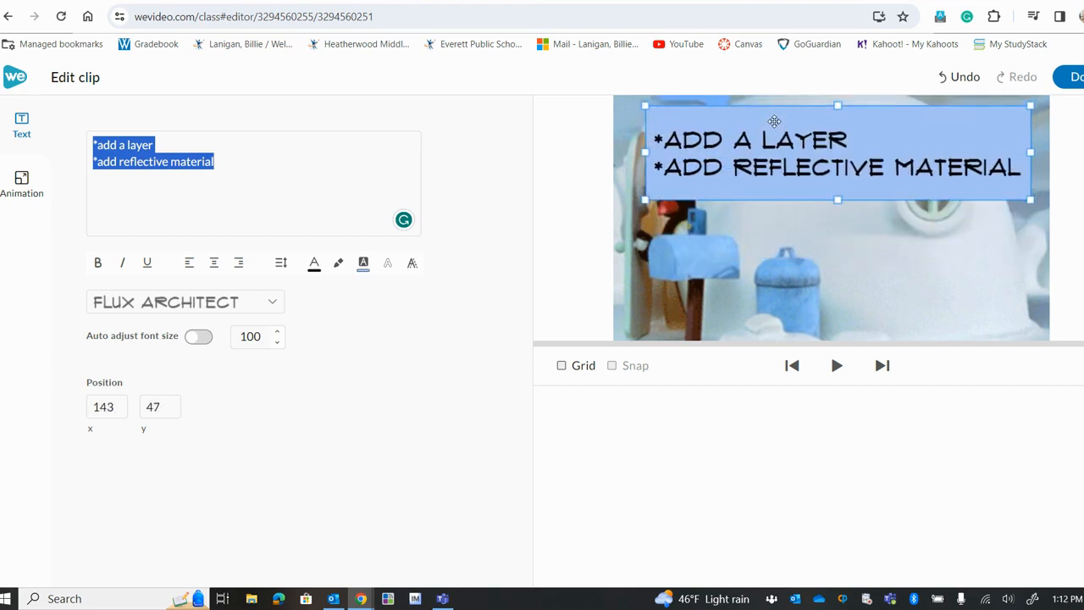
pyautogui.moveTo(401, 364)
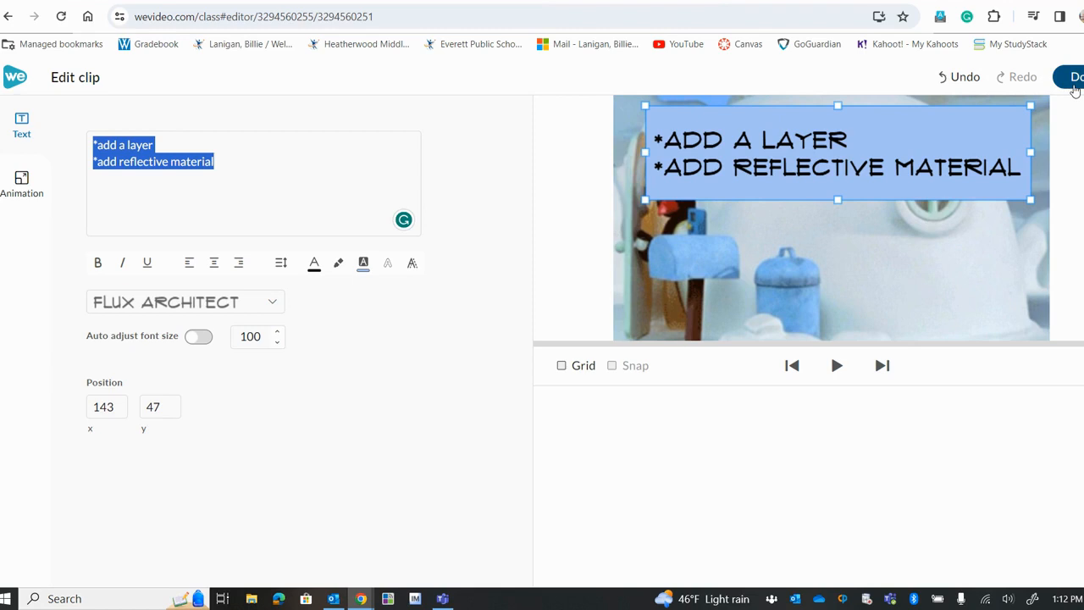
# Close Edit clip with Done, then play and pause the preview to review the caption.
pyautogui.click(1075, 77)
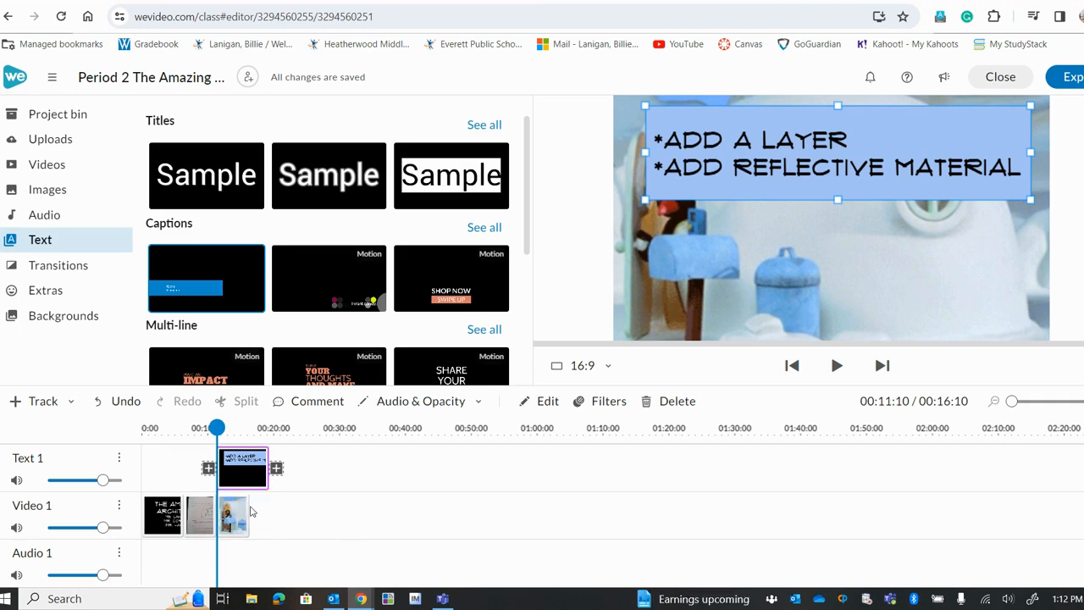
pyautogui.moveTo(307, 522)
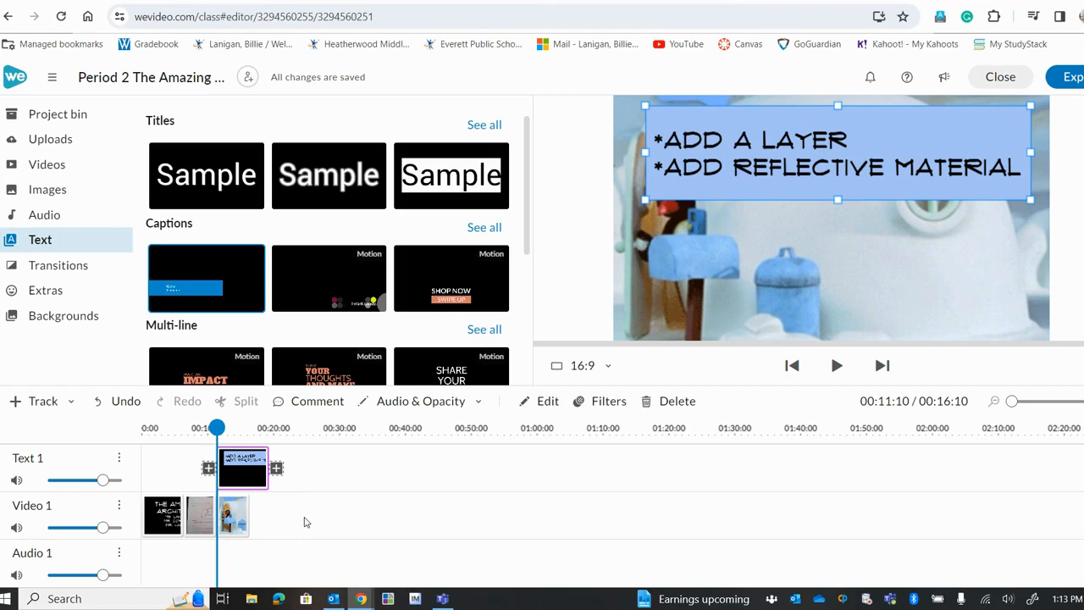
pyautogui.moveTo(290, 489)
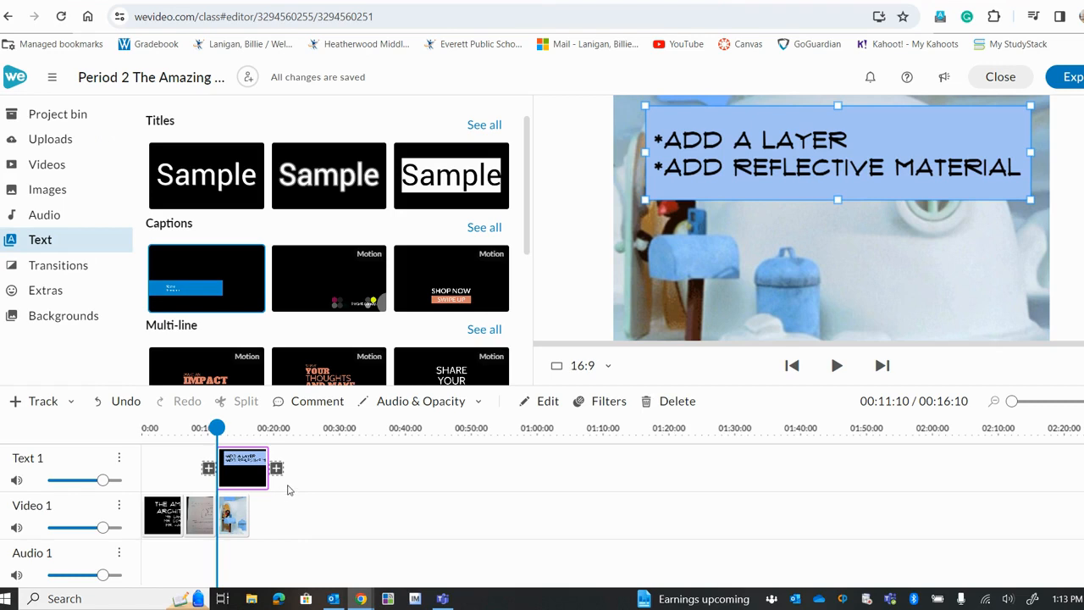
pyautogui.moveTo(276, 467)
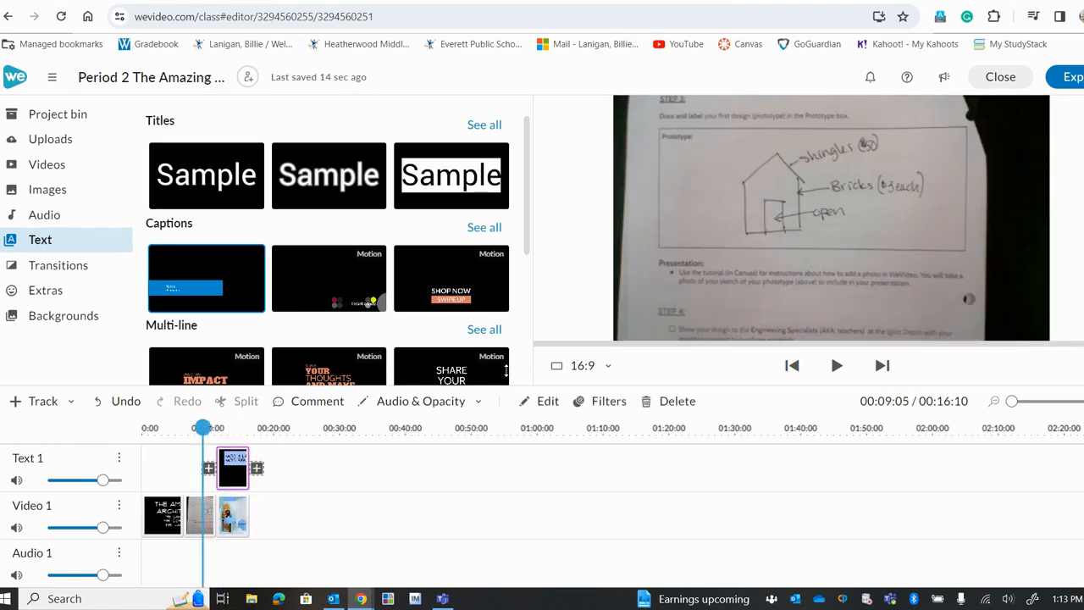
pyautogui.moveTo(837, 365)
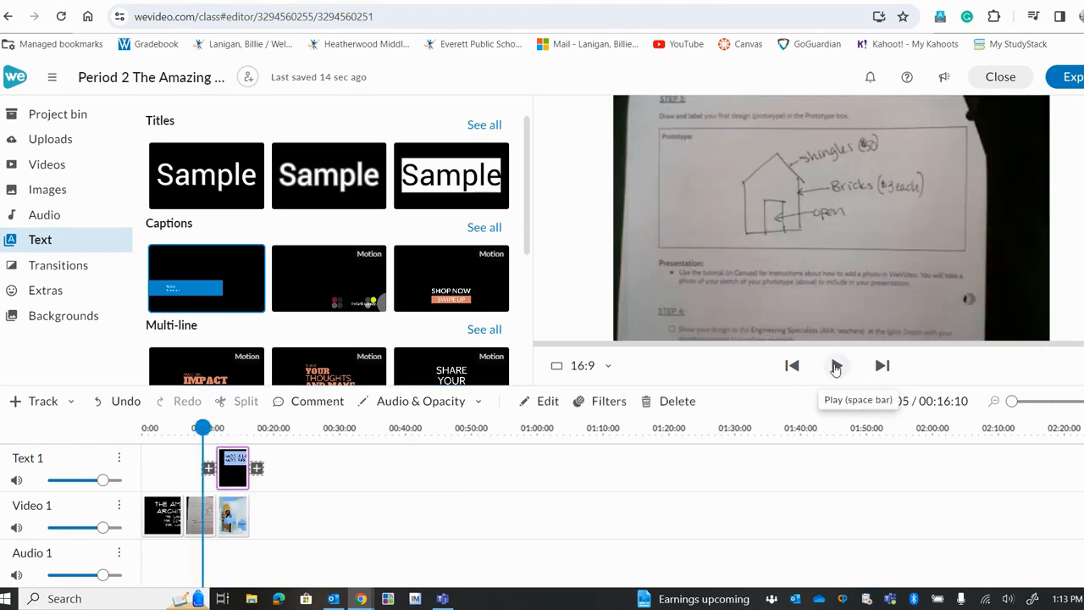
pyautogui.click(835, 365)
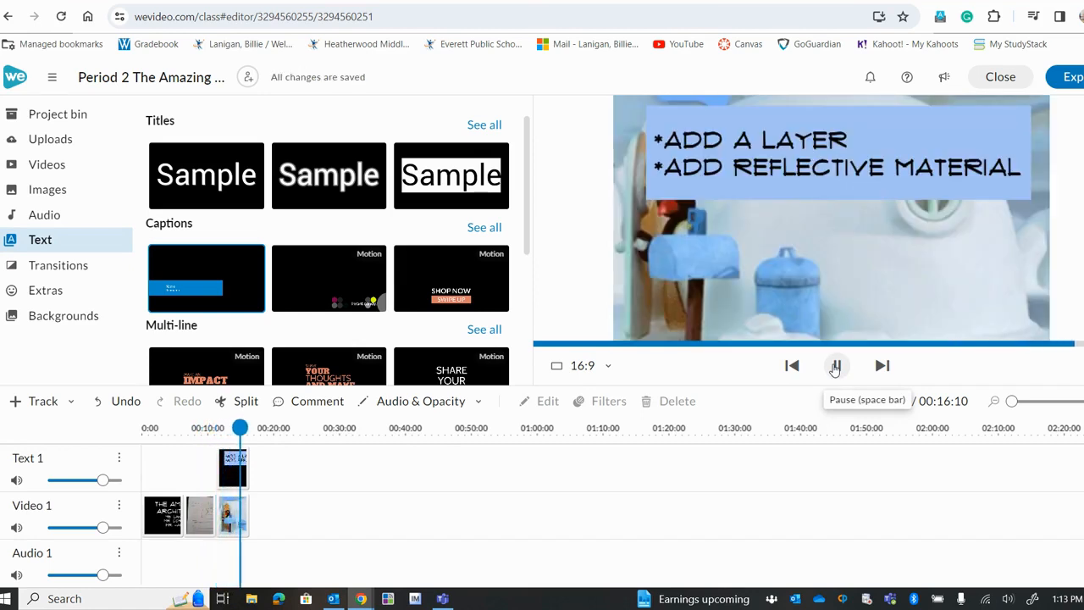
pyautogui.click(233, 468)
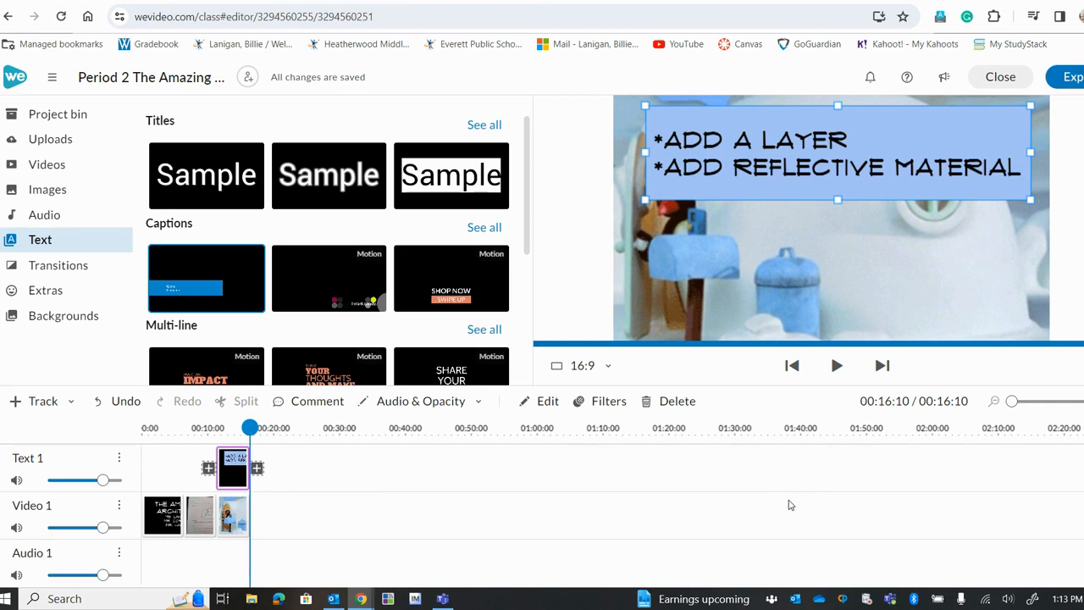
pyautogui.moveTo(753, 516)
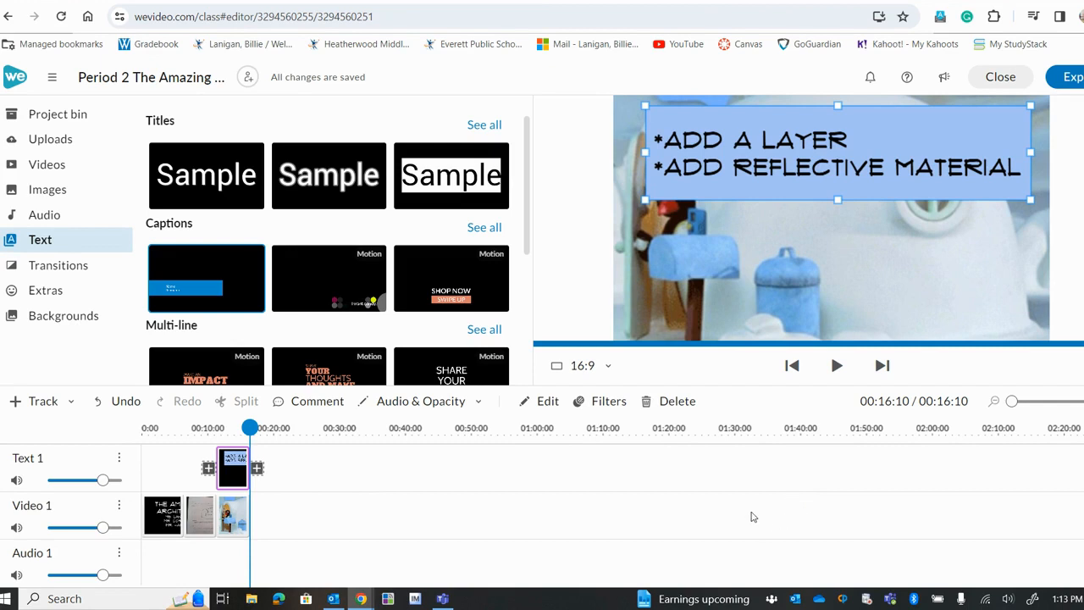
pyautogui.moveTo(749, 512)
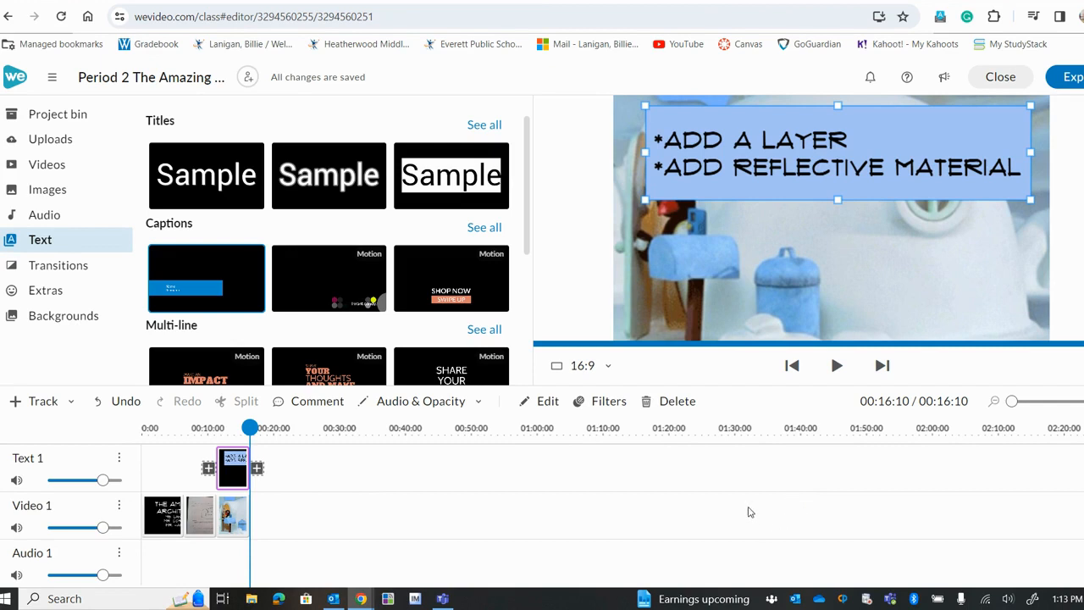